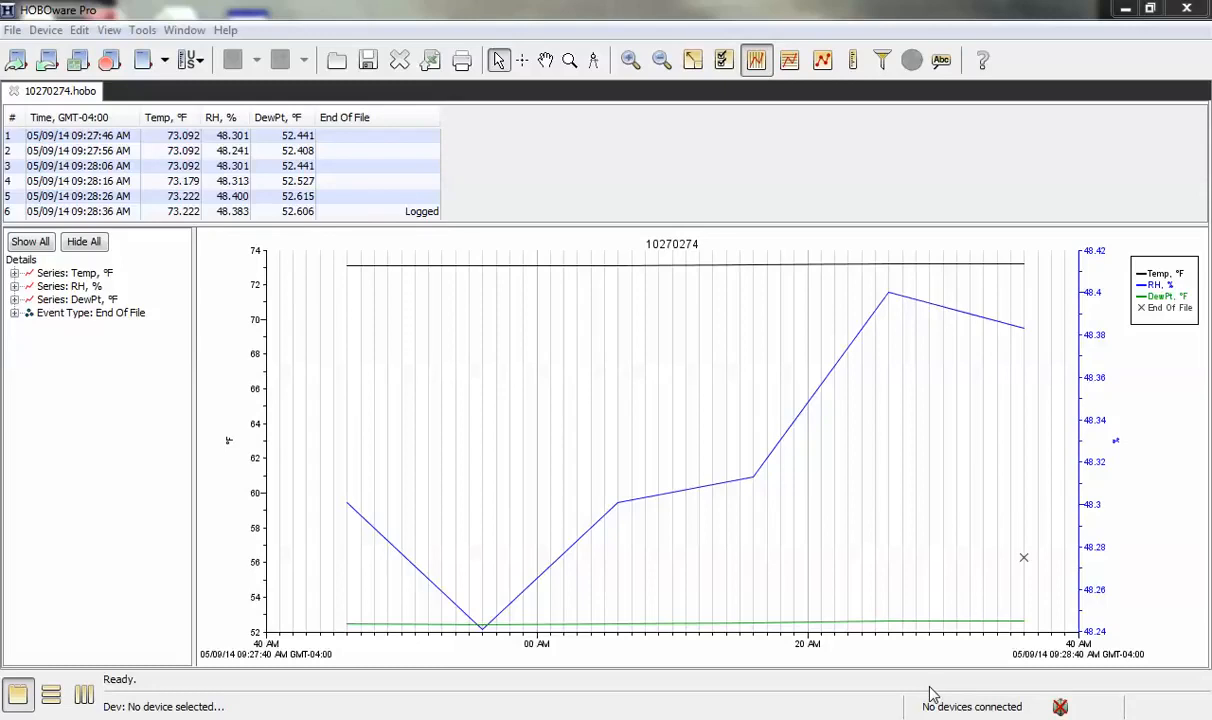
mouse_move(576, 244)
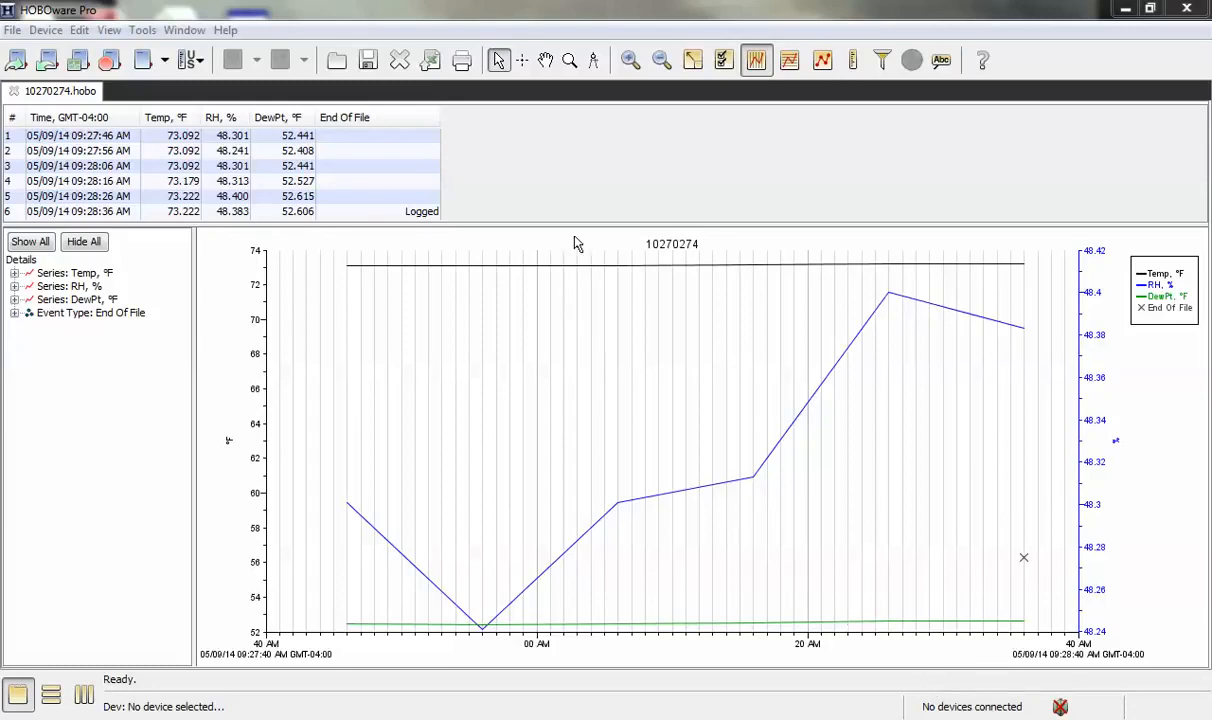
mouse_move(594, 223)
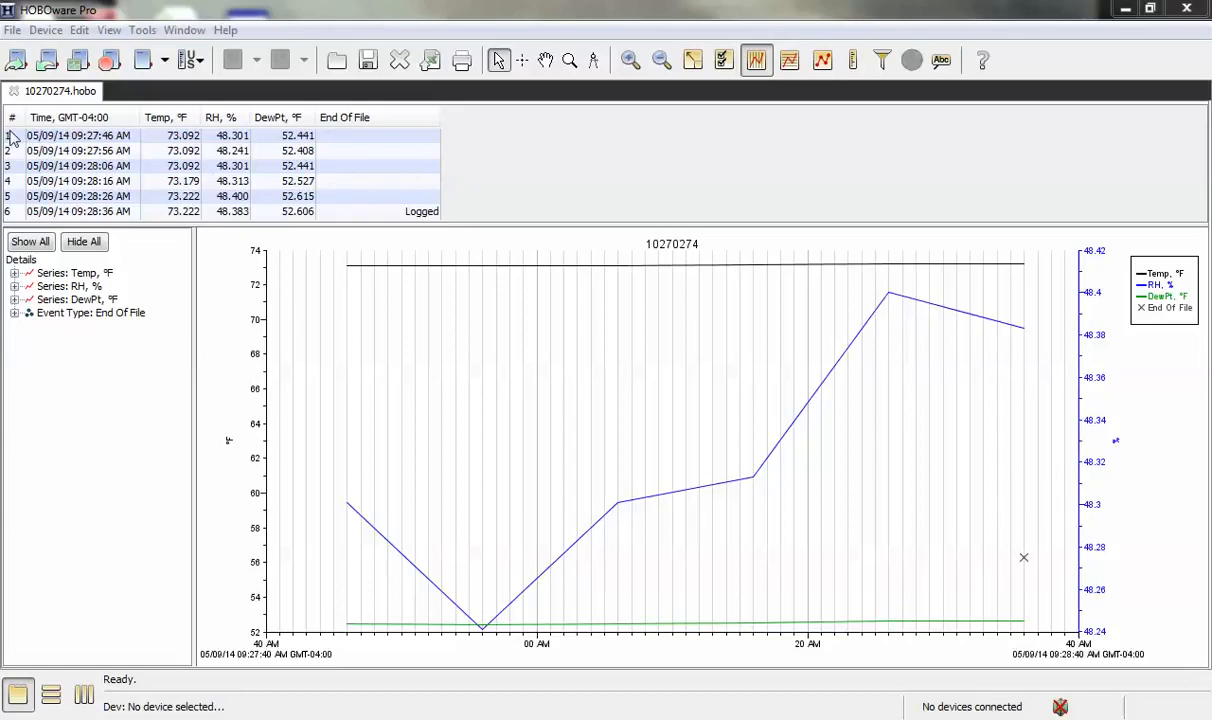
mouse_move(10, 213)
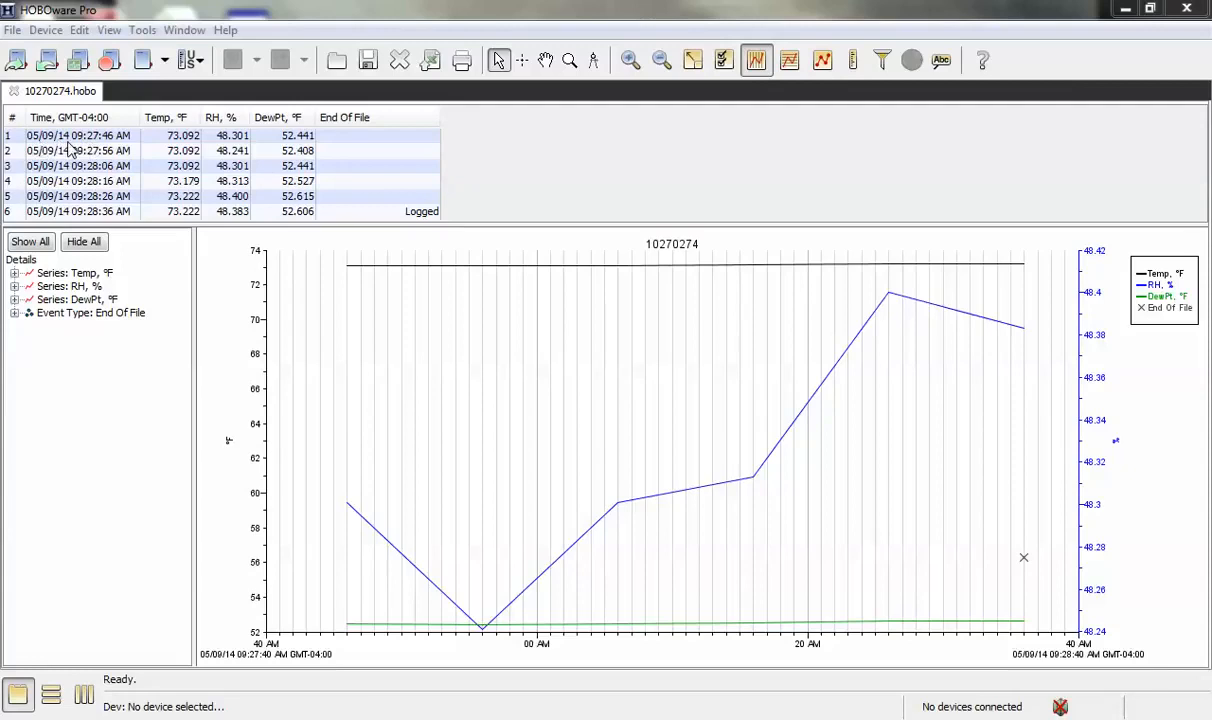
mouse_move(122, 150)
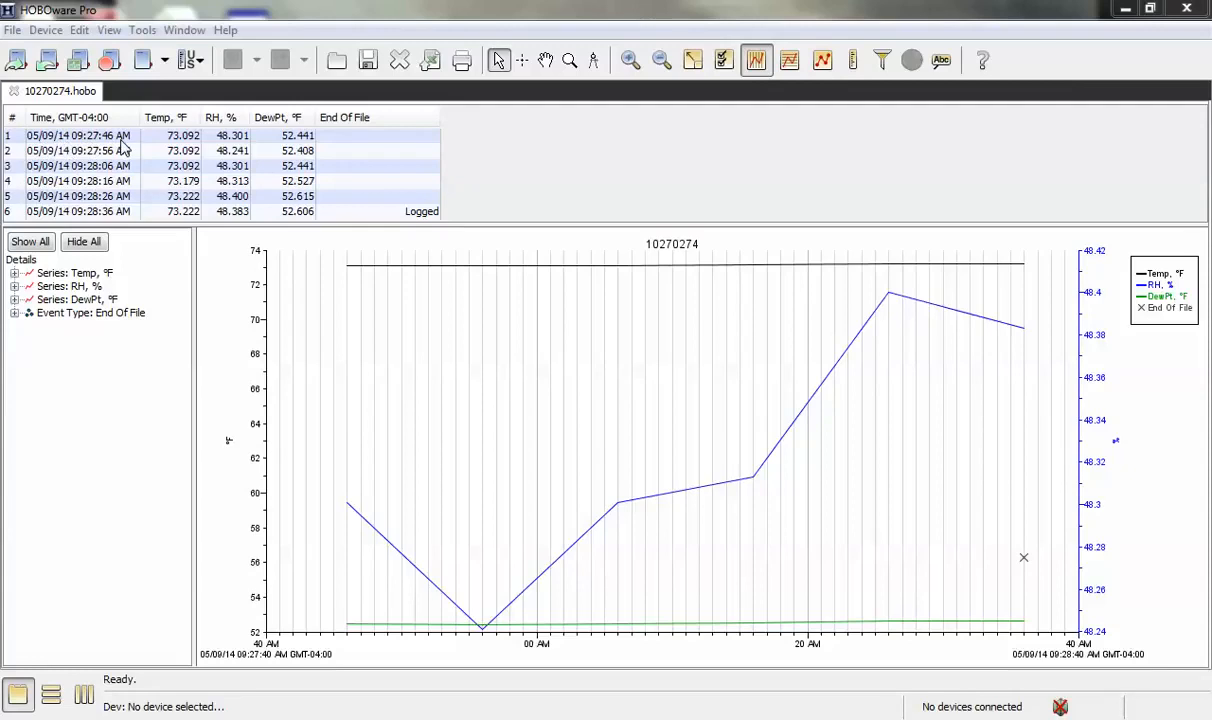
mouse_move(235, 148)
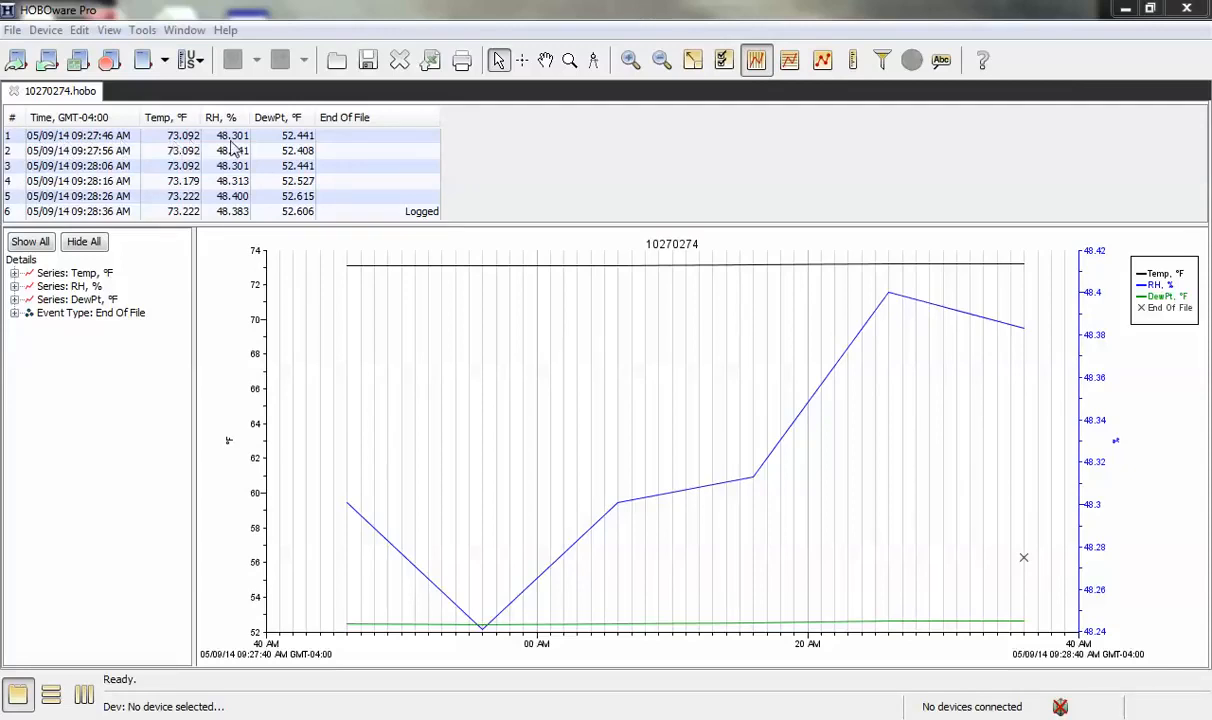
mouse_move(283, 150)
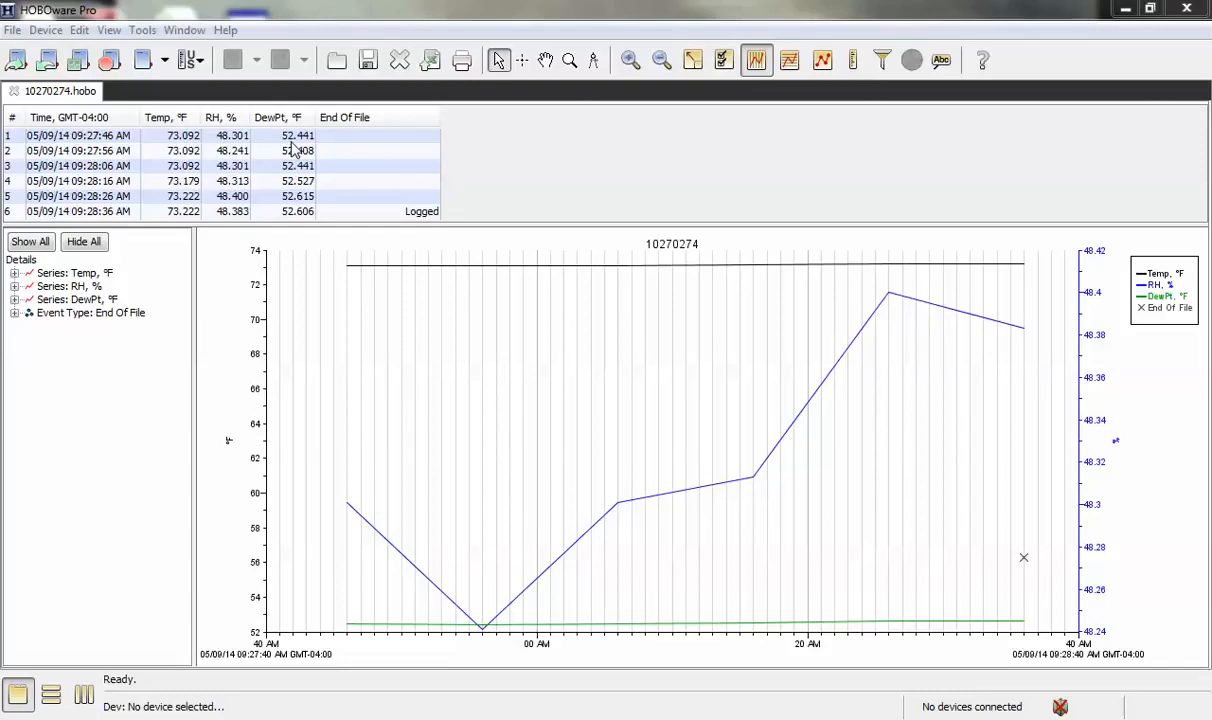
mouse_move(420, 165)
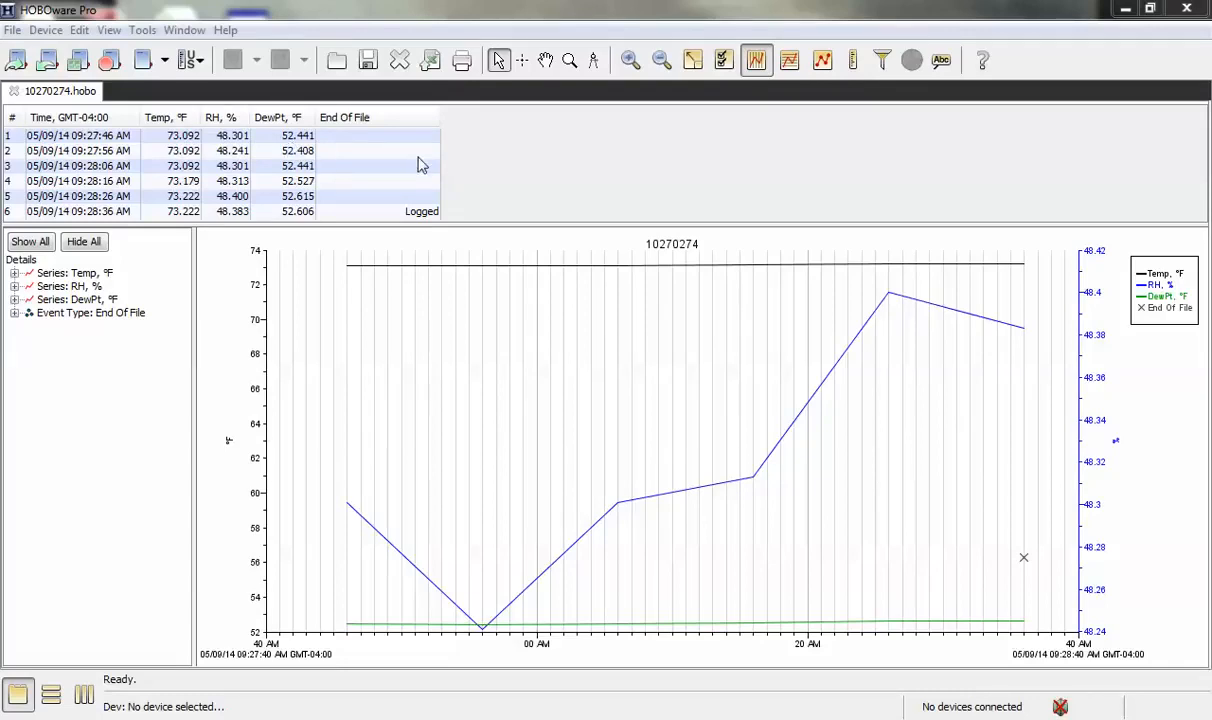
mouse_move(480, 188)
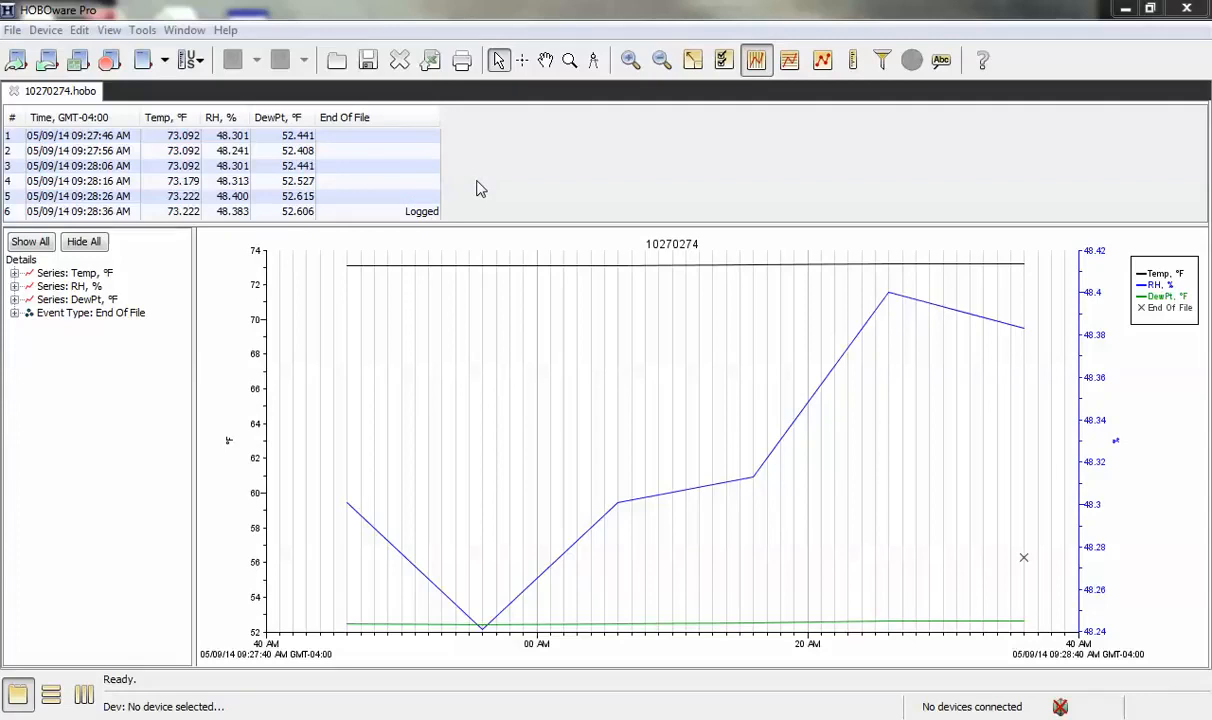
mouse_move(451, 238)
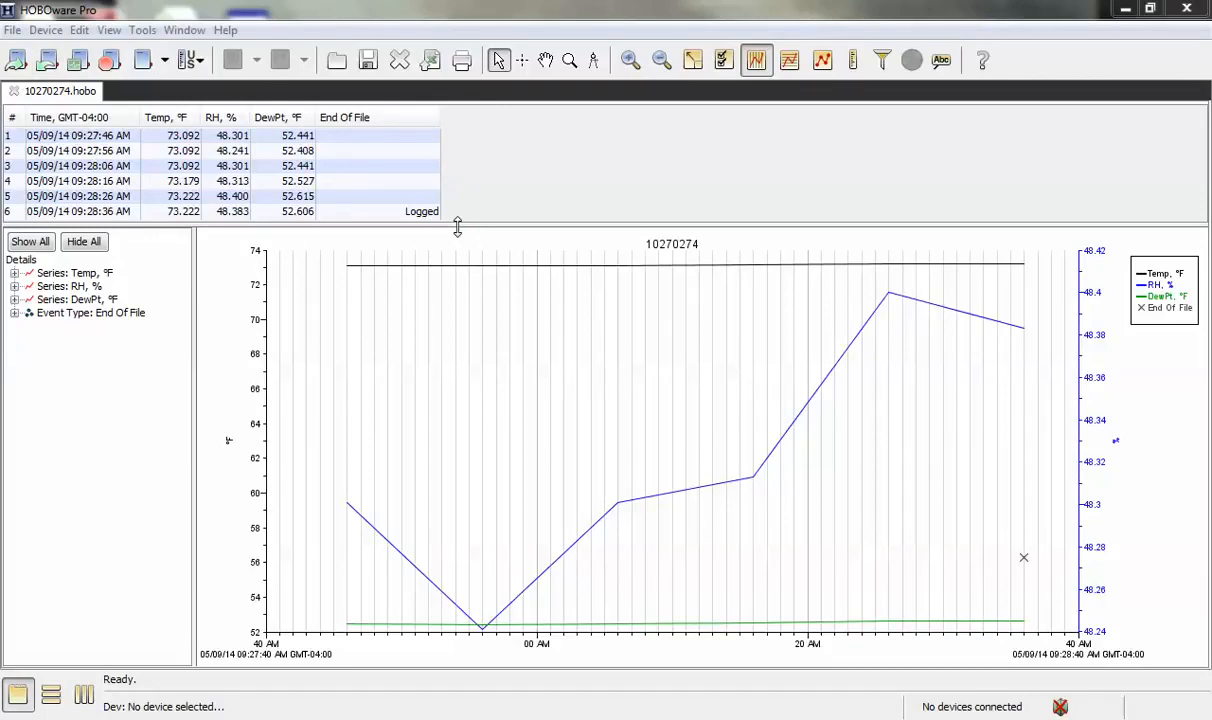
Step: Resize the points table taller to try it, then restore its original height
left_click_drag(457, 228, 450, 387)
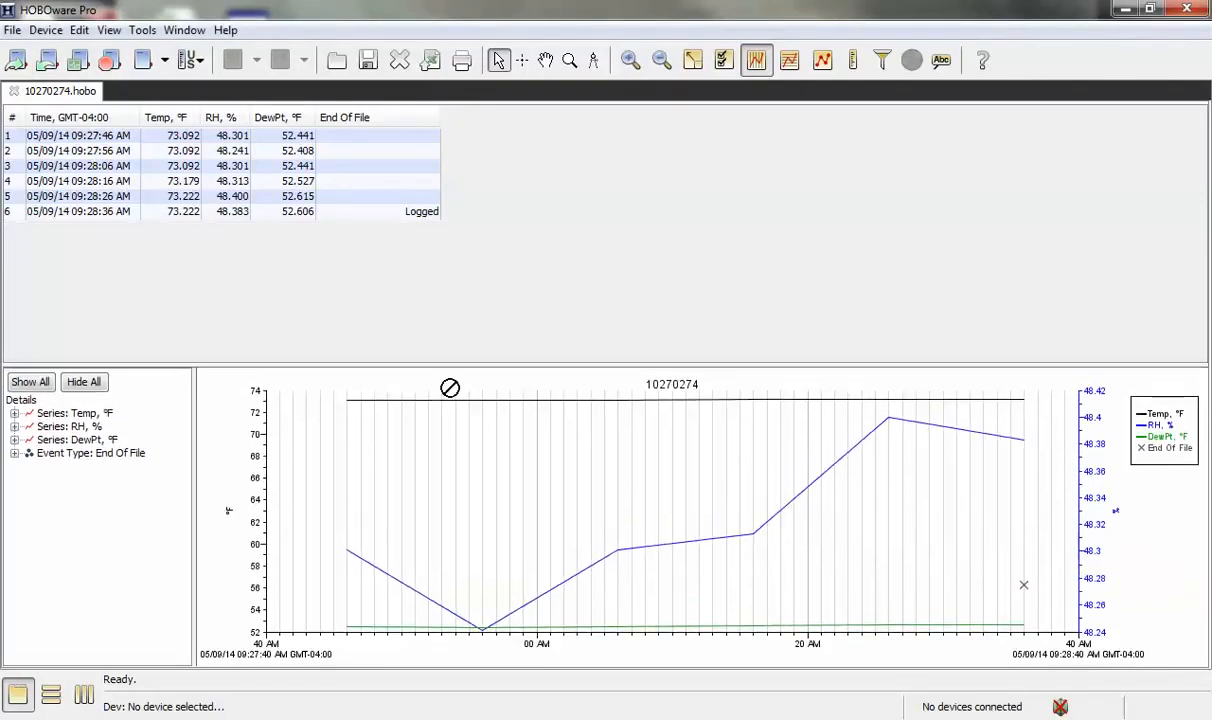
left_click_drag(444, 389, 444, 440)
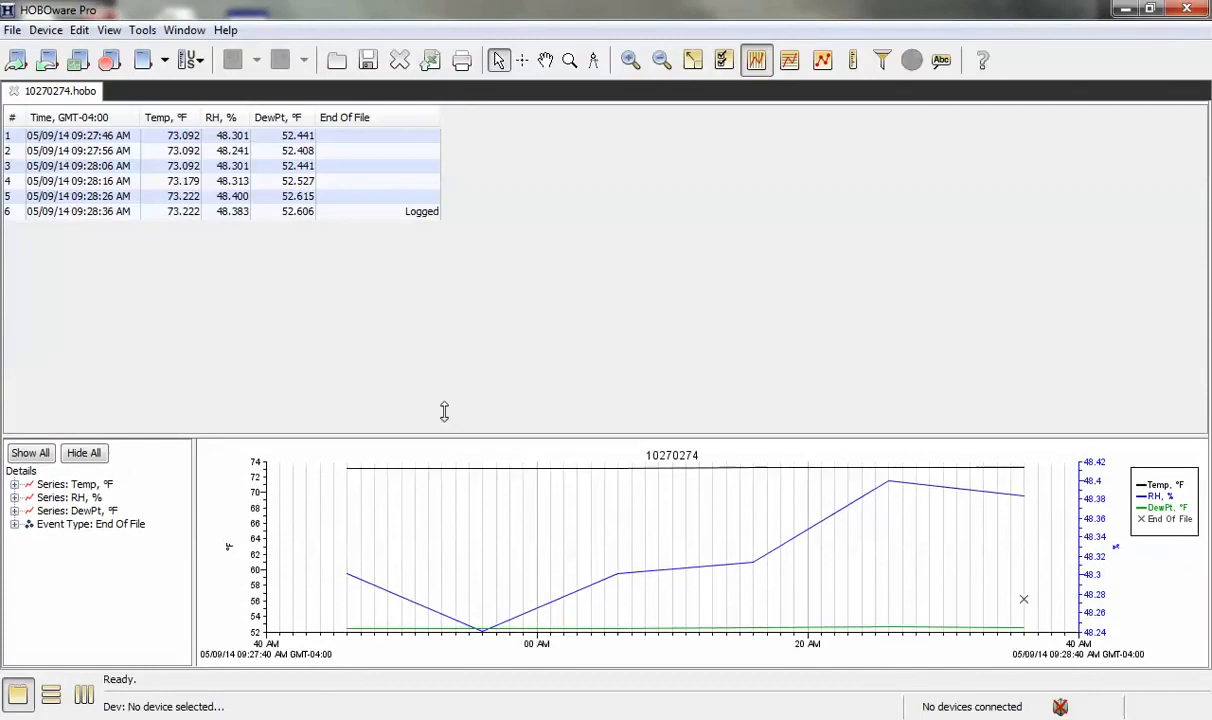
left_click_drag(444, 420, 444, 228)
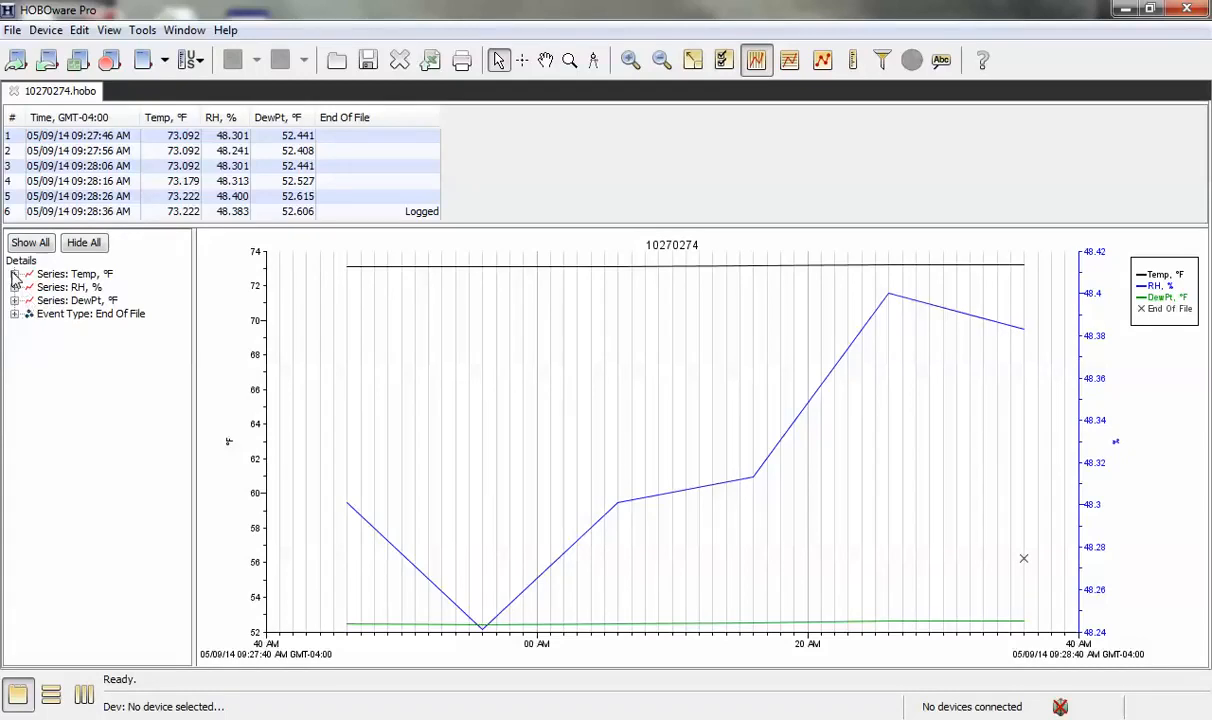
Step: Expand the 'Series: Temp, °F' details and widen the pane to read full values
left_click(15, 273)
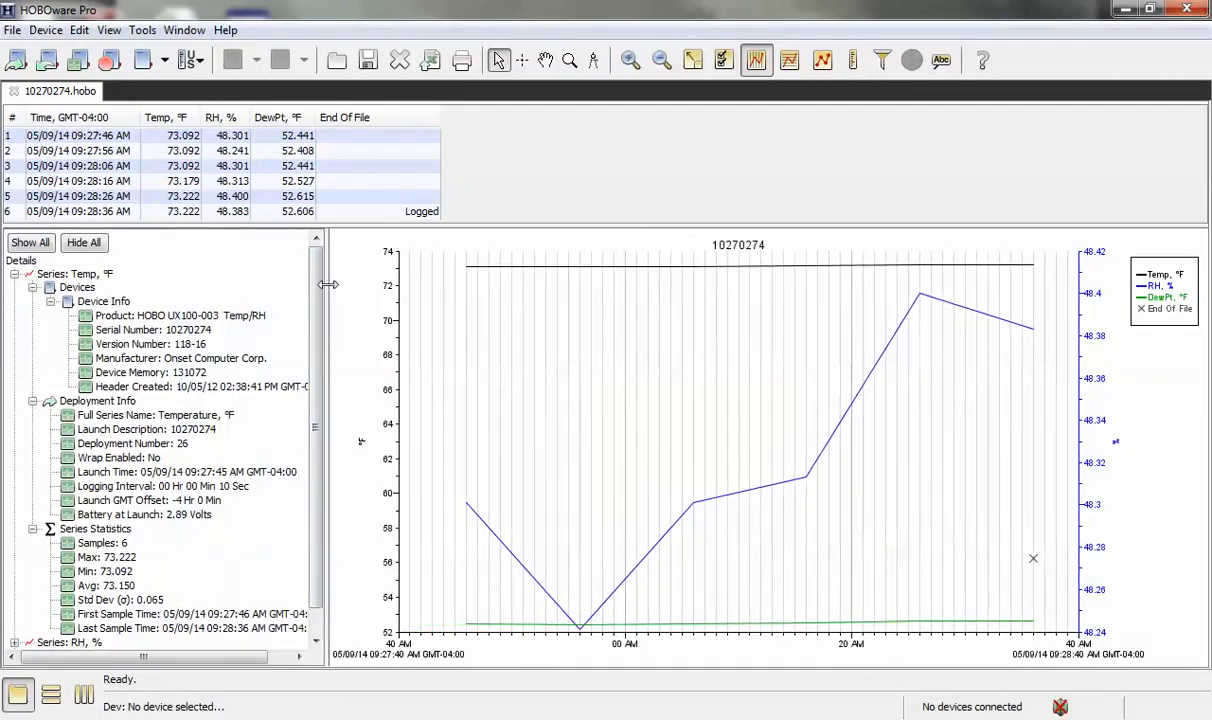
left_click_drag(328, 440, 375, 440)
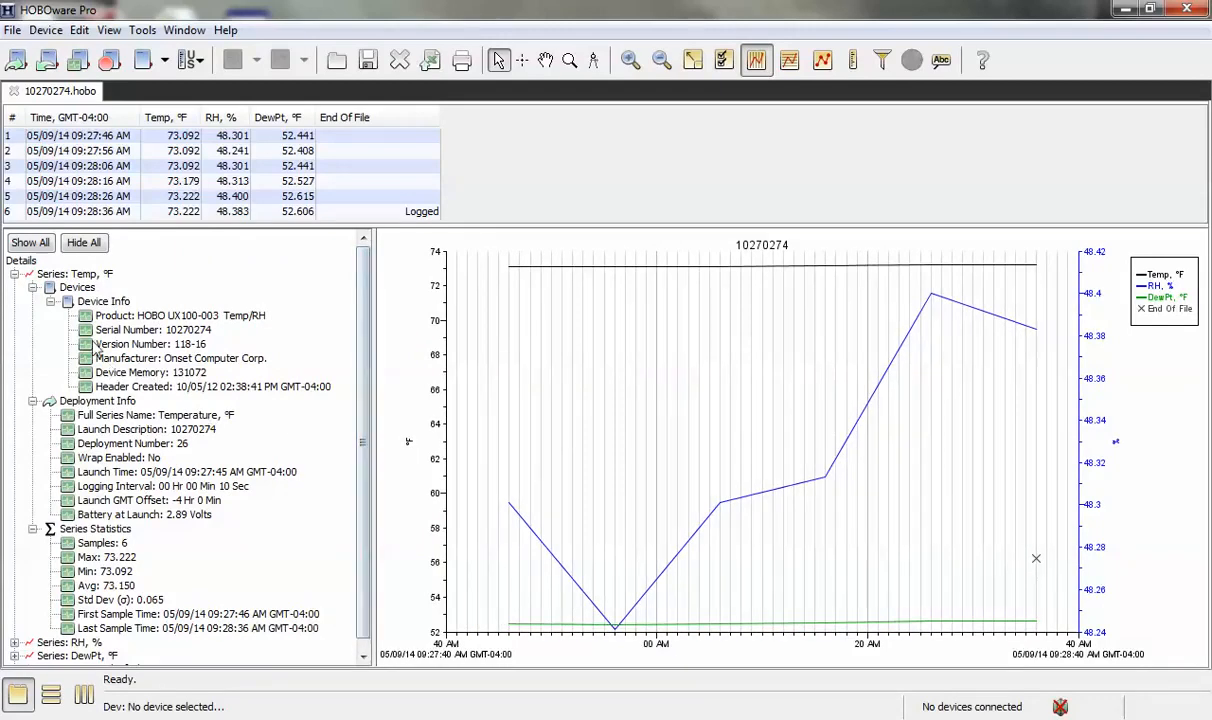
mouse_move(286, 471)
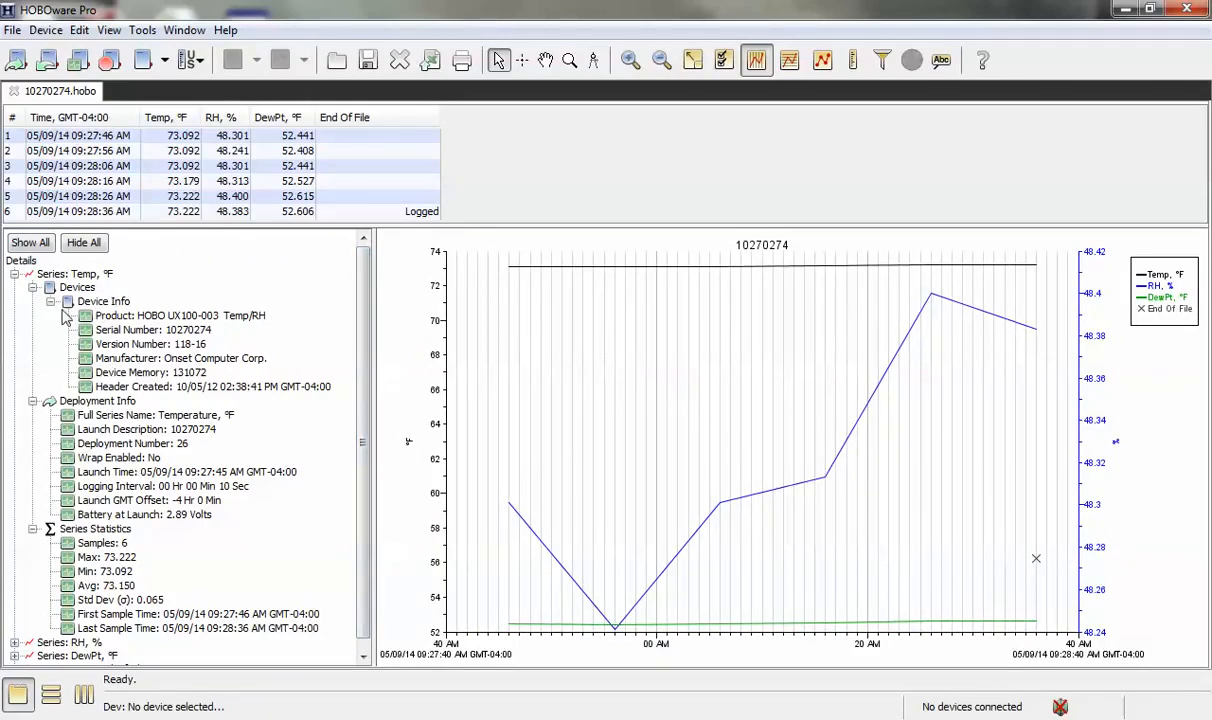
mouse_move(238, 330)
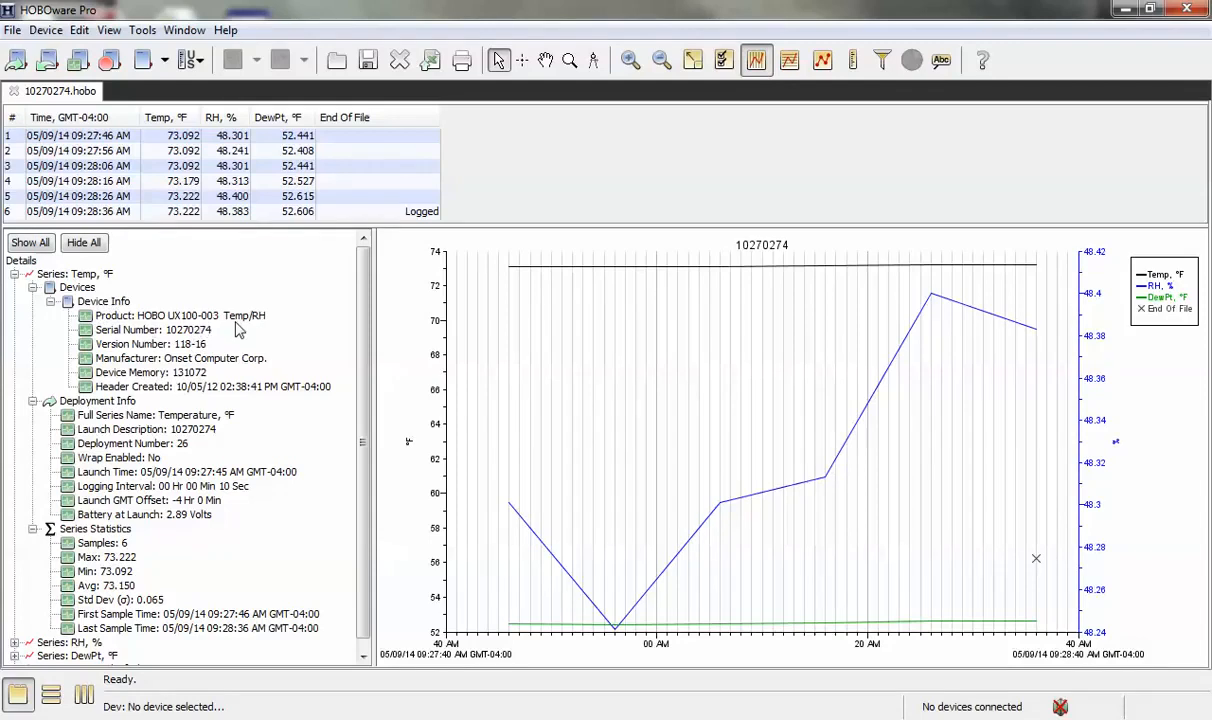
mouse_move(252, 346)
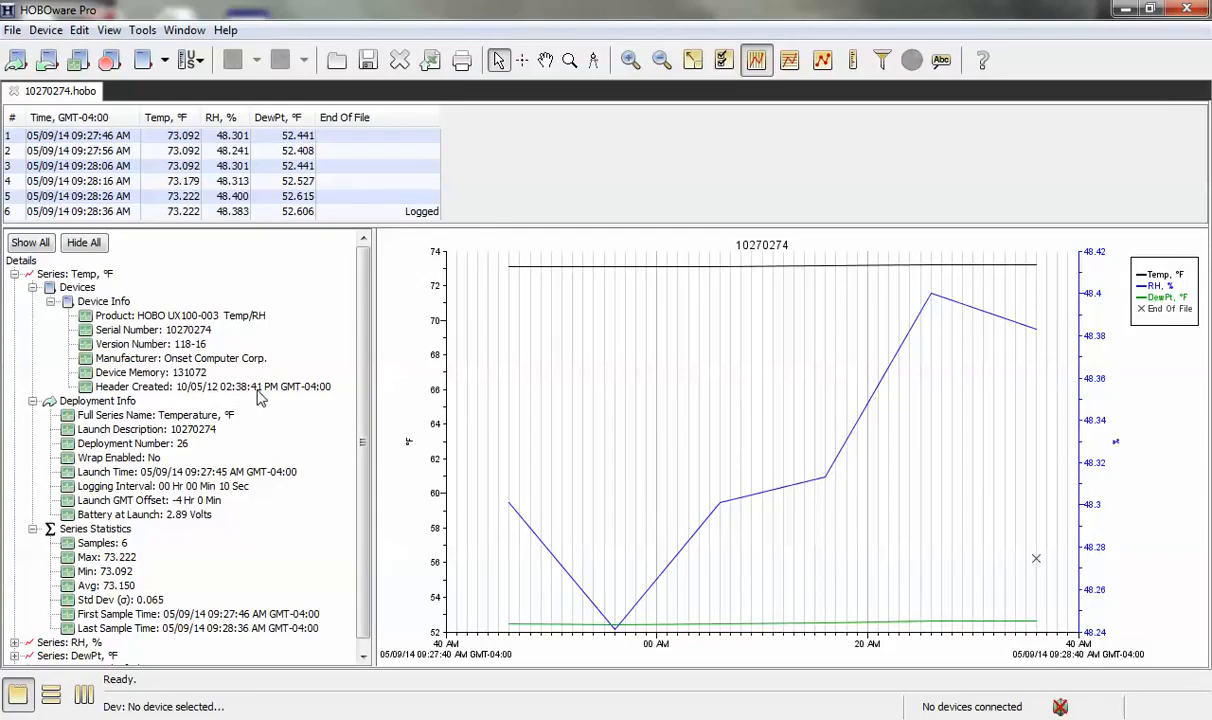
mouse_move(240, 414)
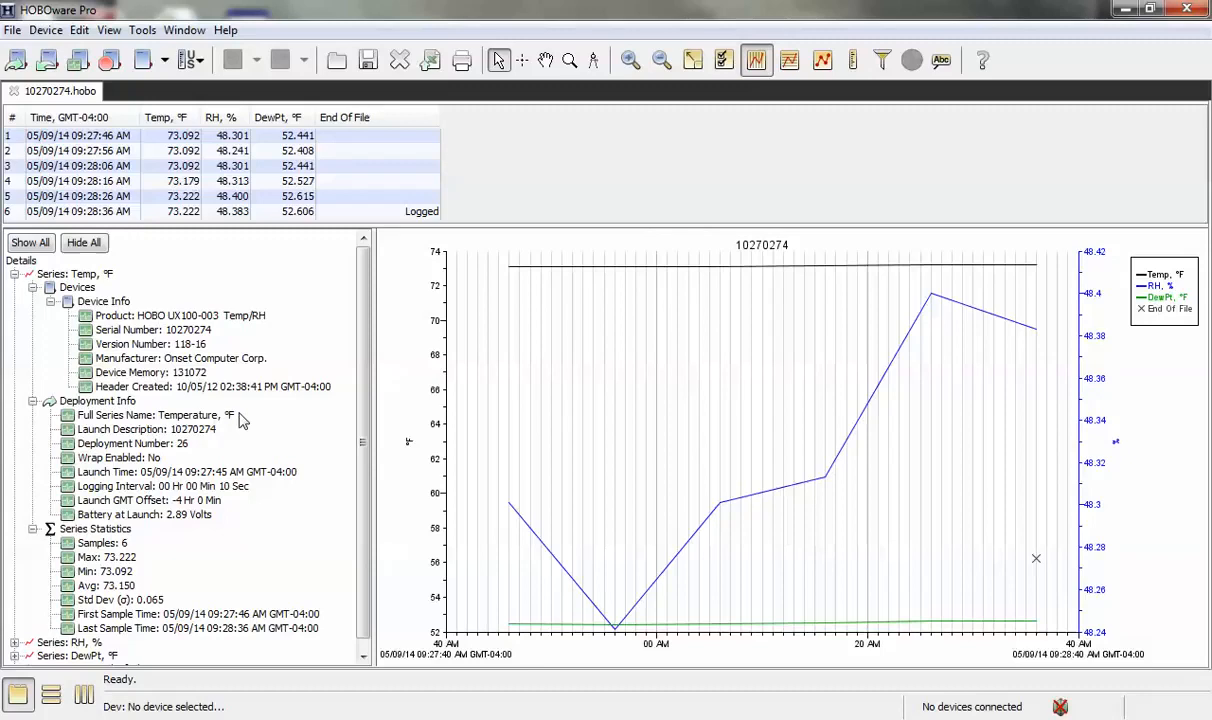
mouse_move(240, 443)
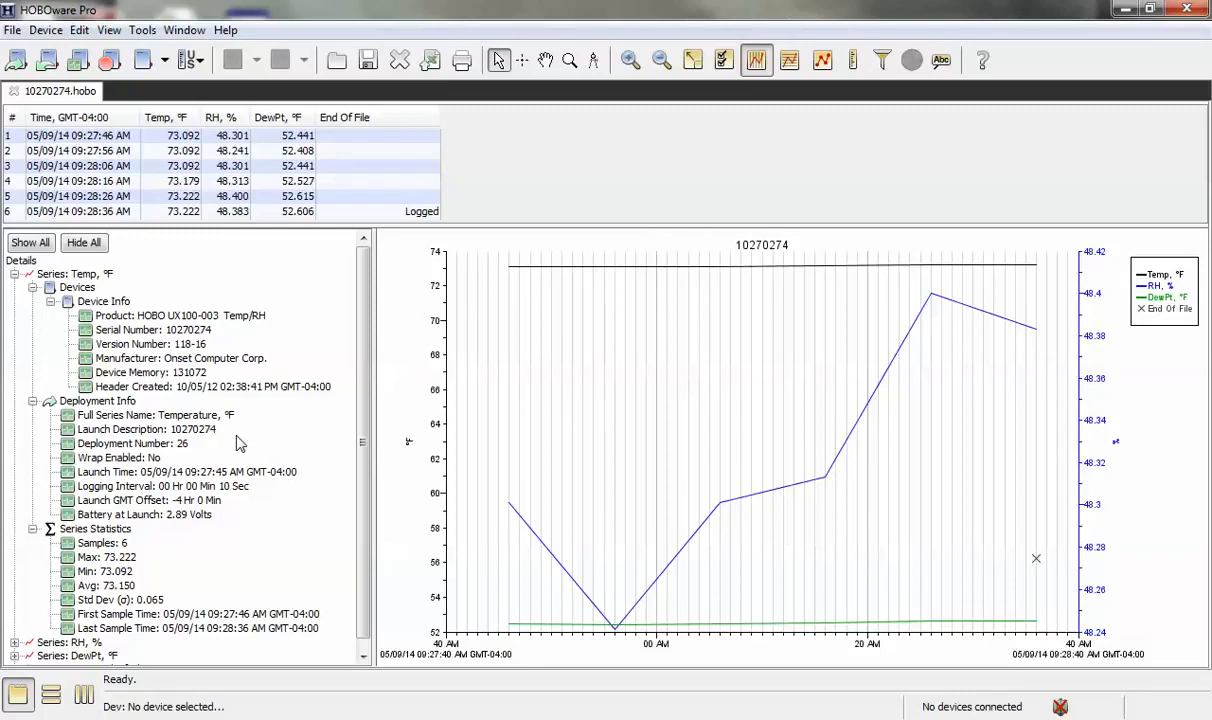
mouse_move(225, 440)
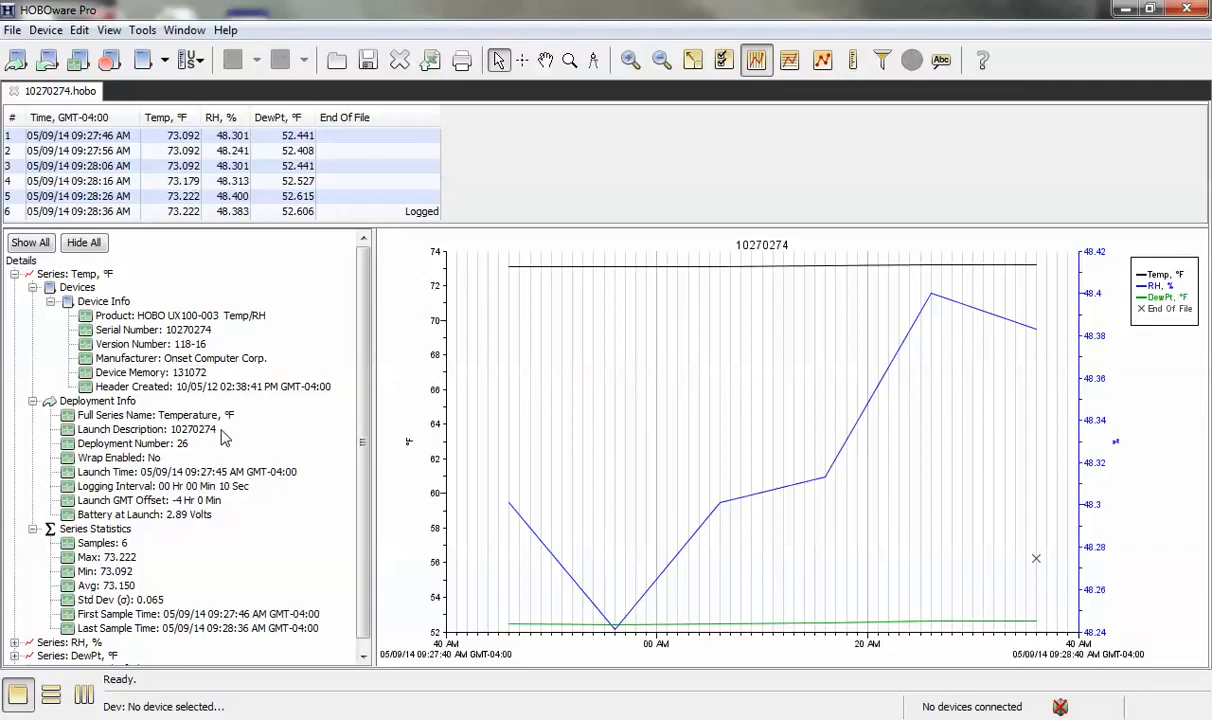
mouse_move(207, 457)
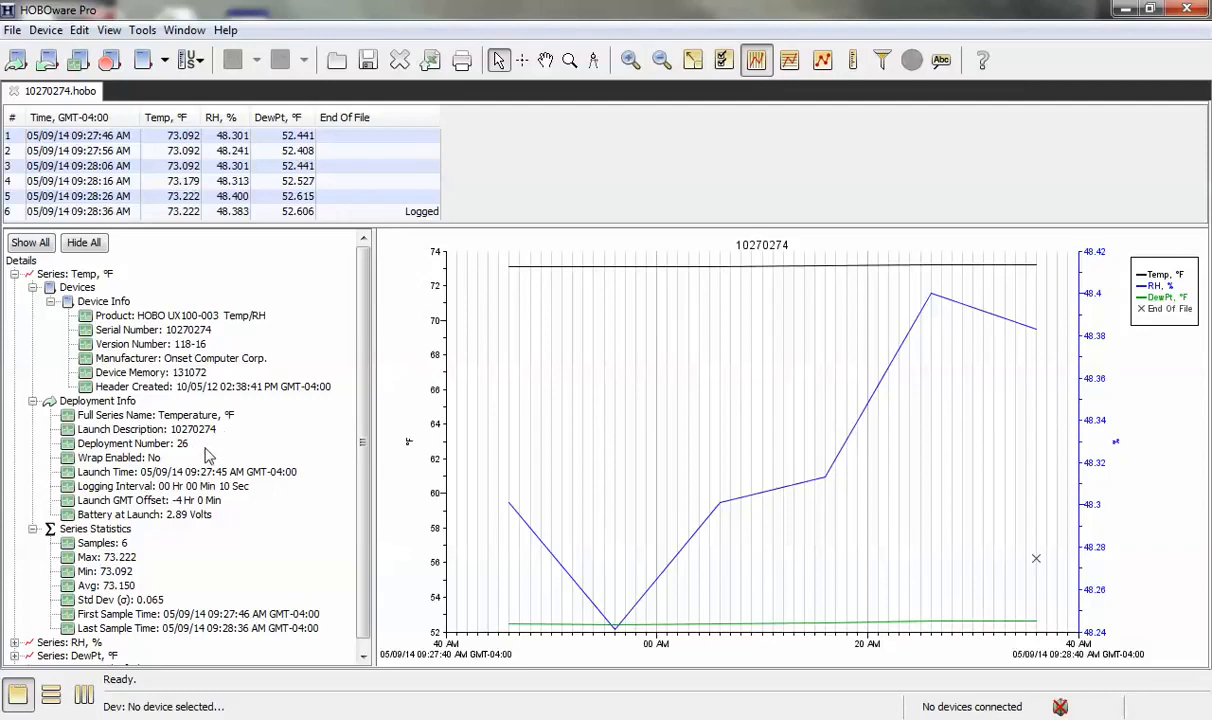
mouse_move(277, 485)
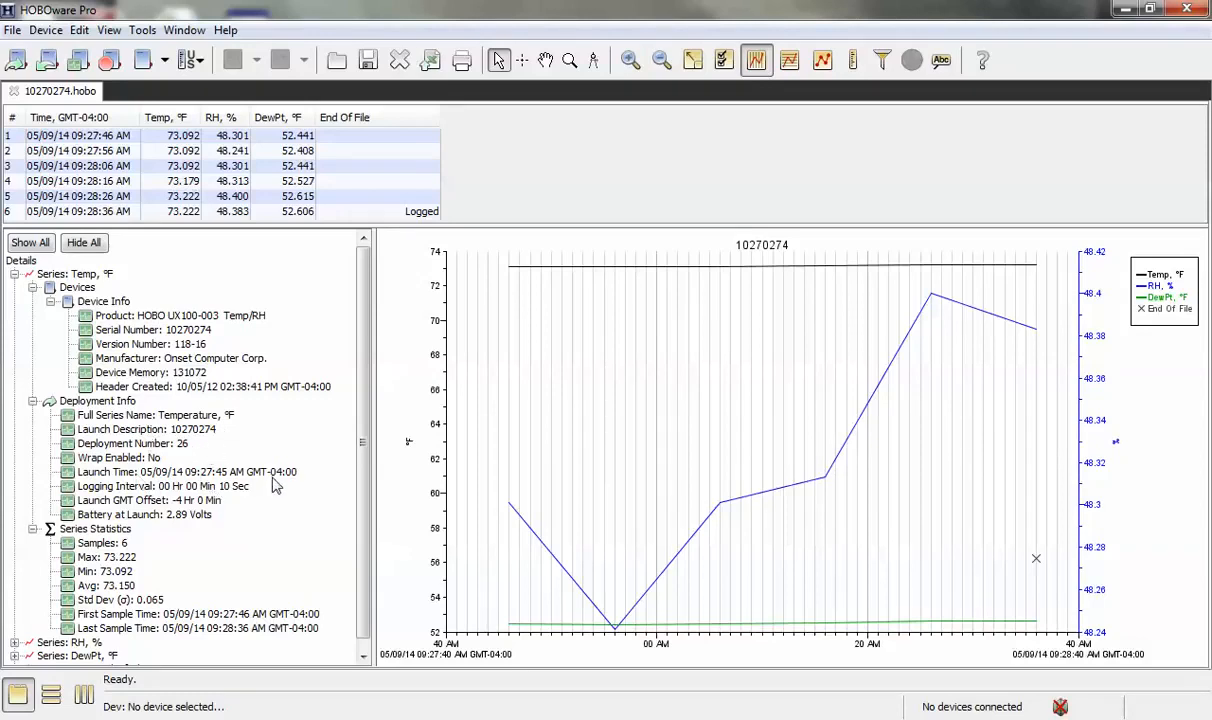
mouse_move(250, 495)
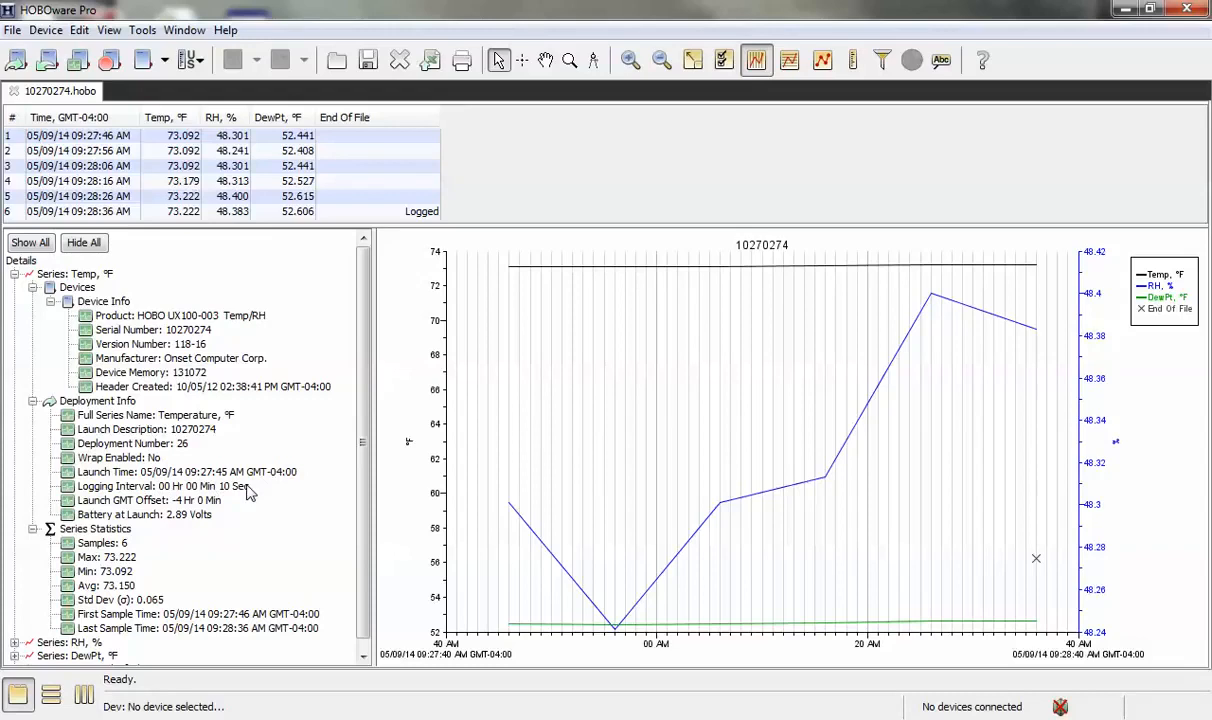
mouse_move(230, 525)
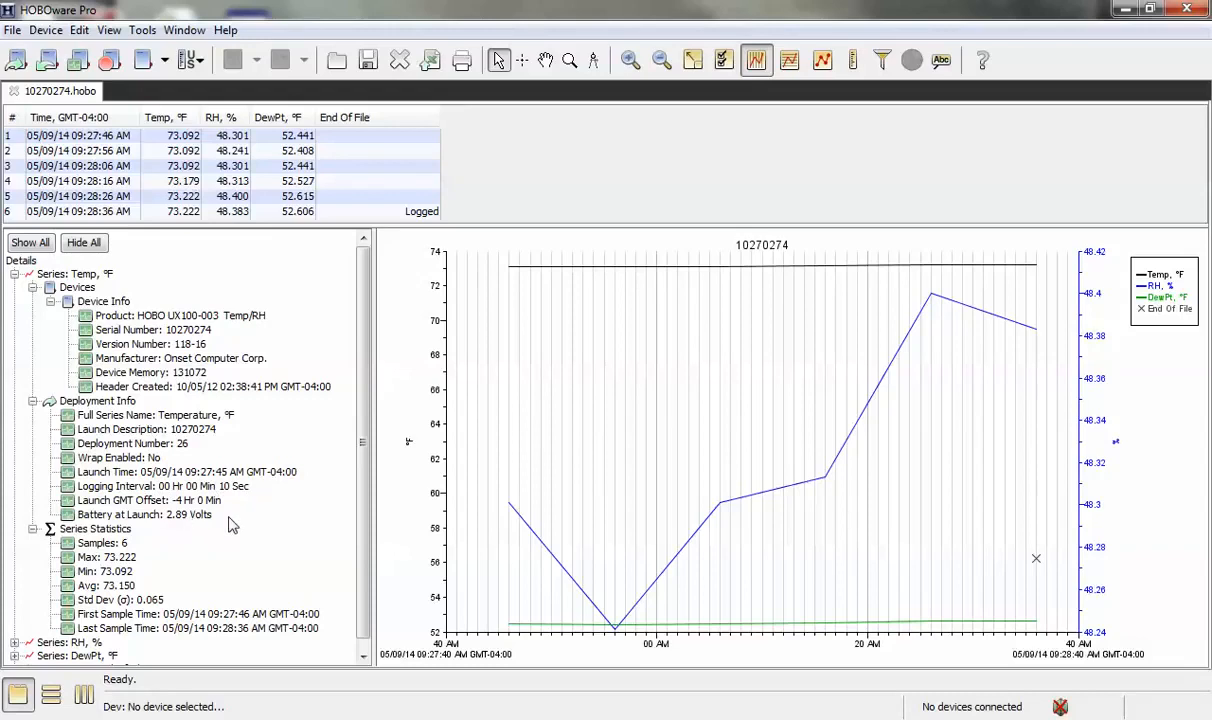
mouse_move(263, 542)
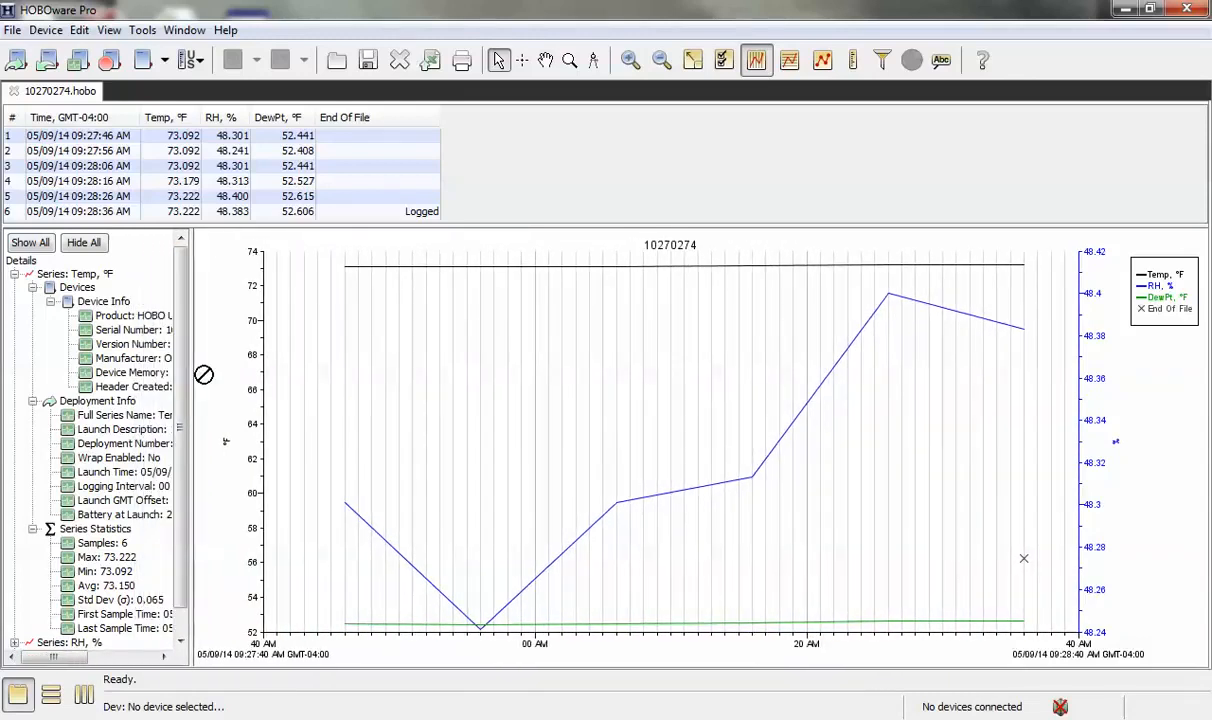
mouse_move(420, 340)
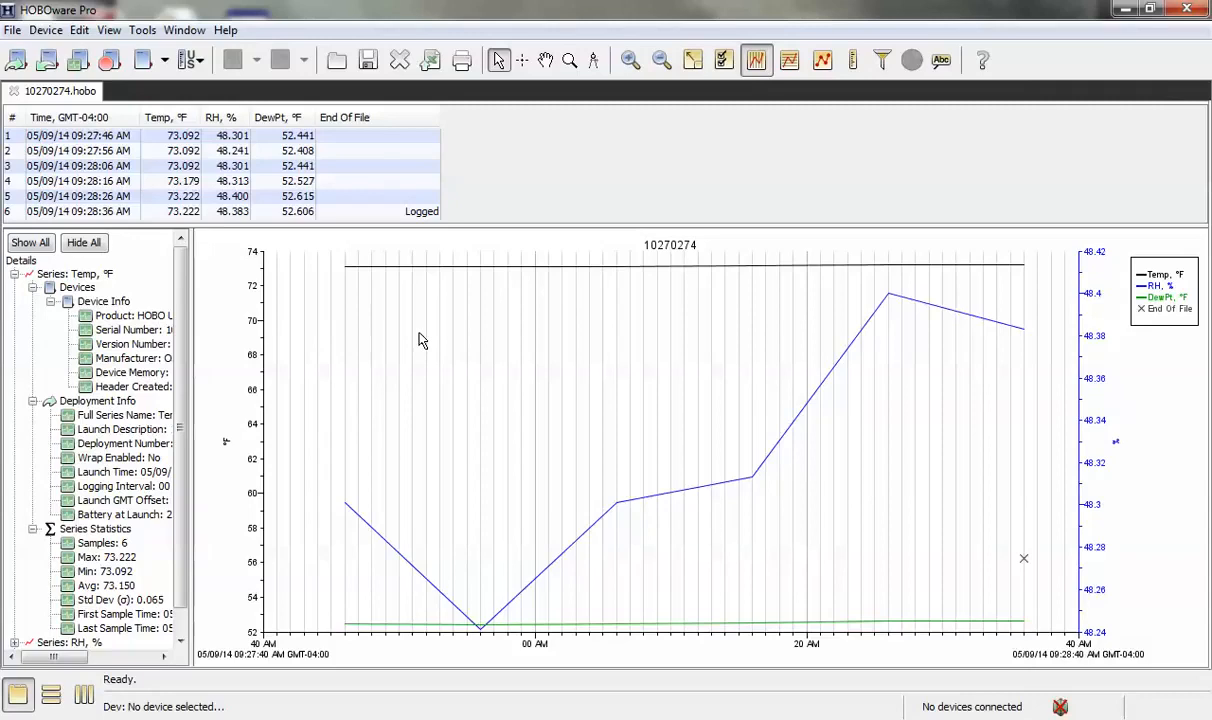
mouse_move(428, 340)
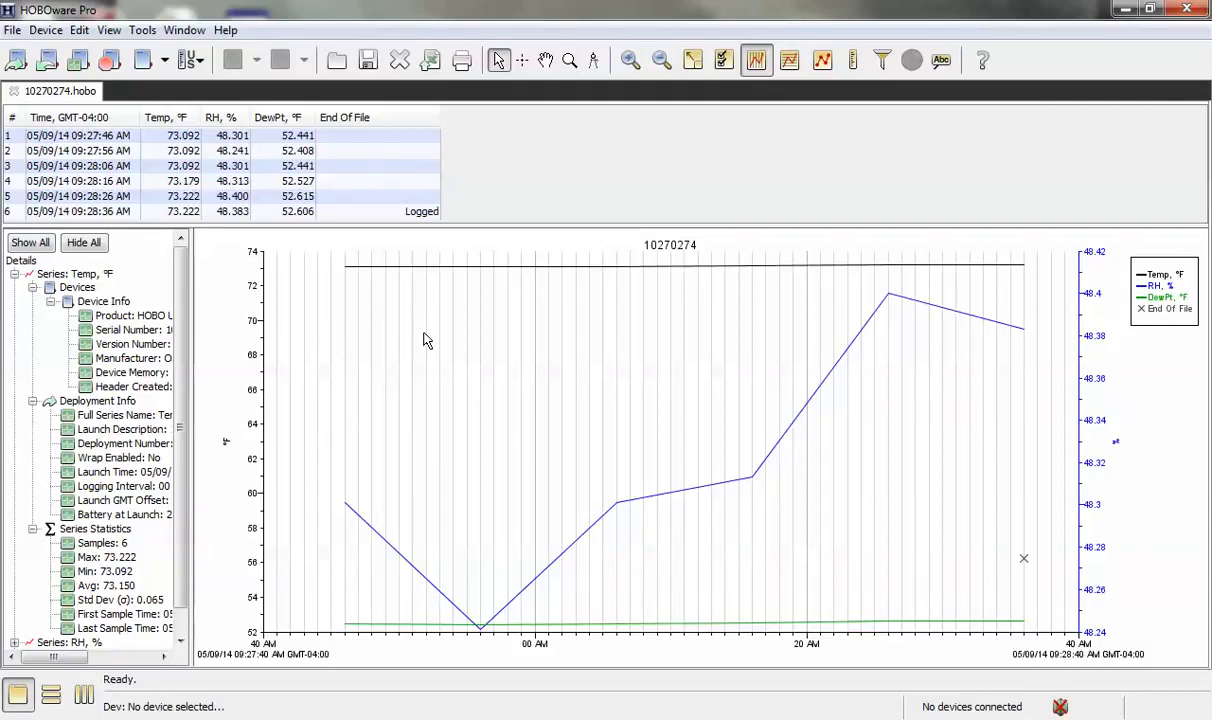
mouse_move(260, 397)
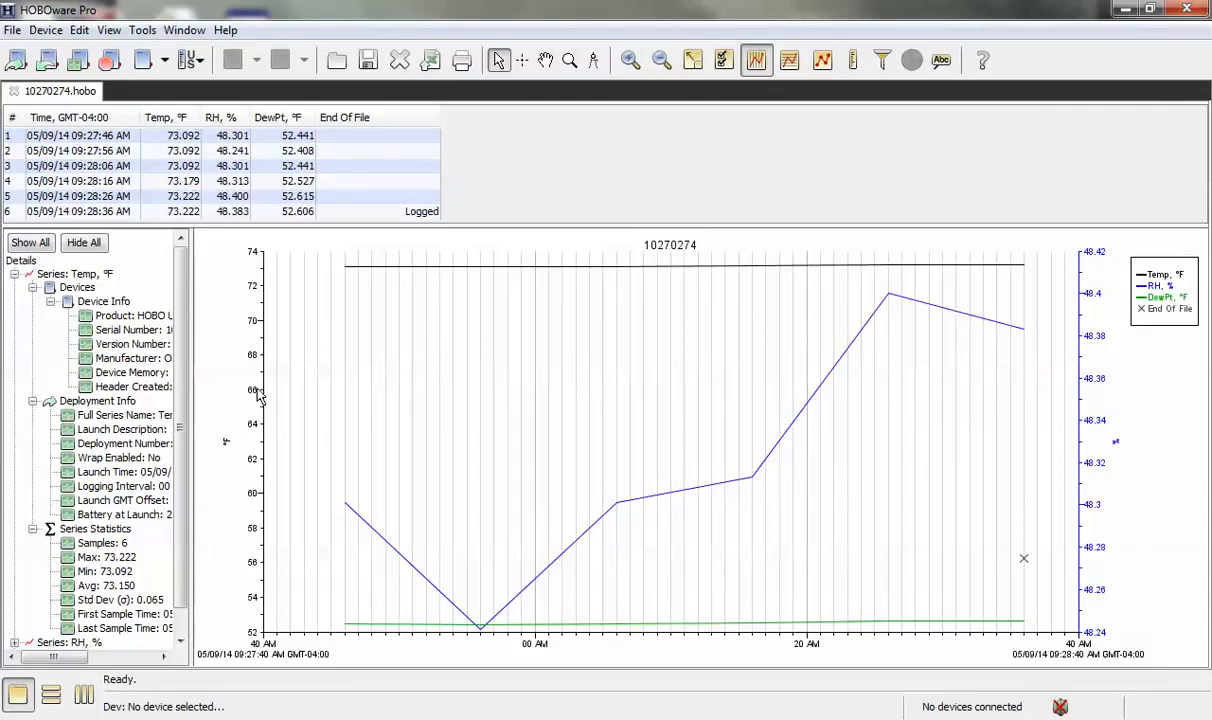
mouse_move(1099, 471)
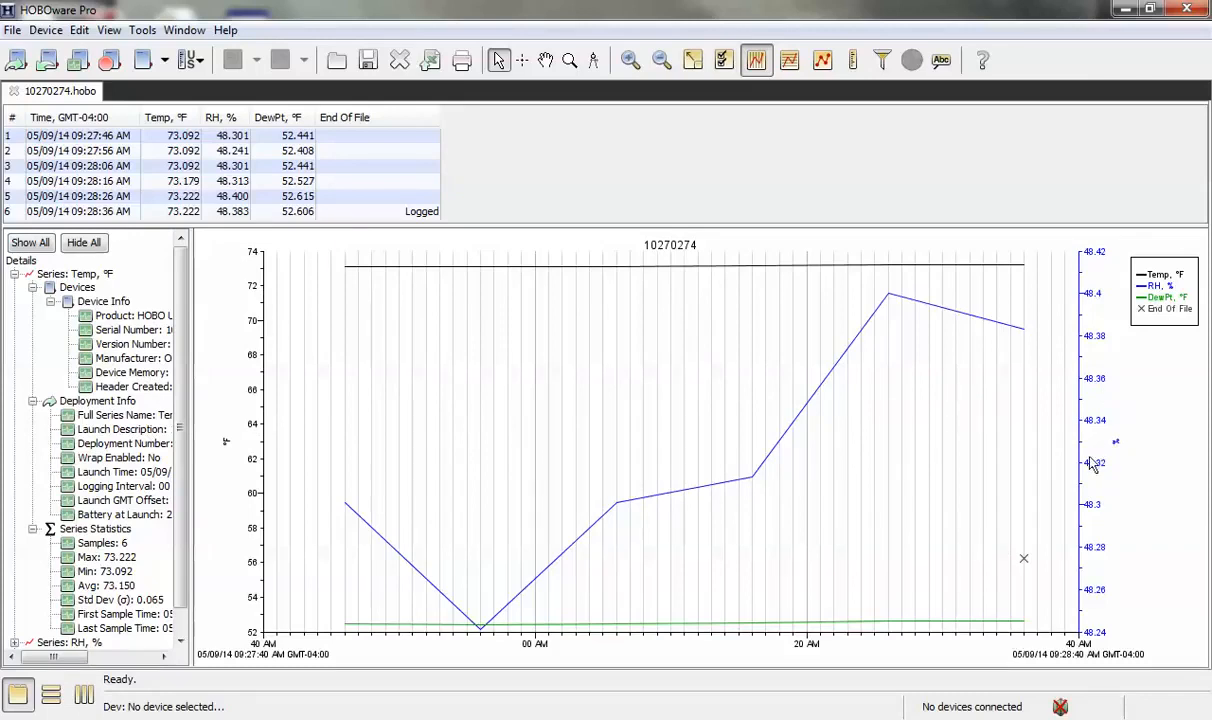
mouse_move(240, 340)
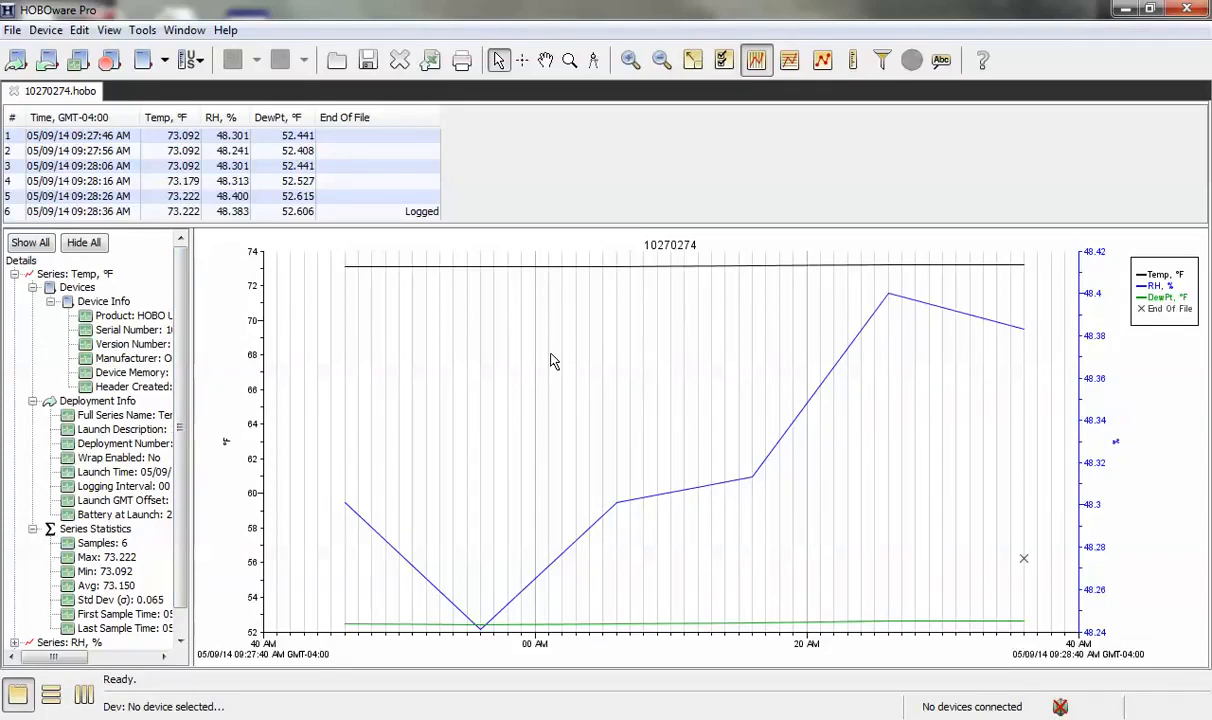
mouse_move(256, 40)
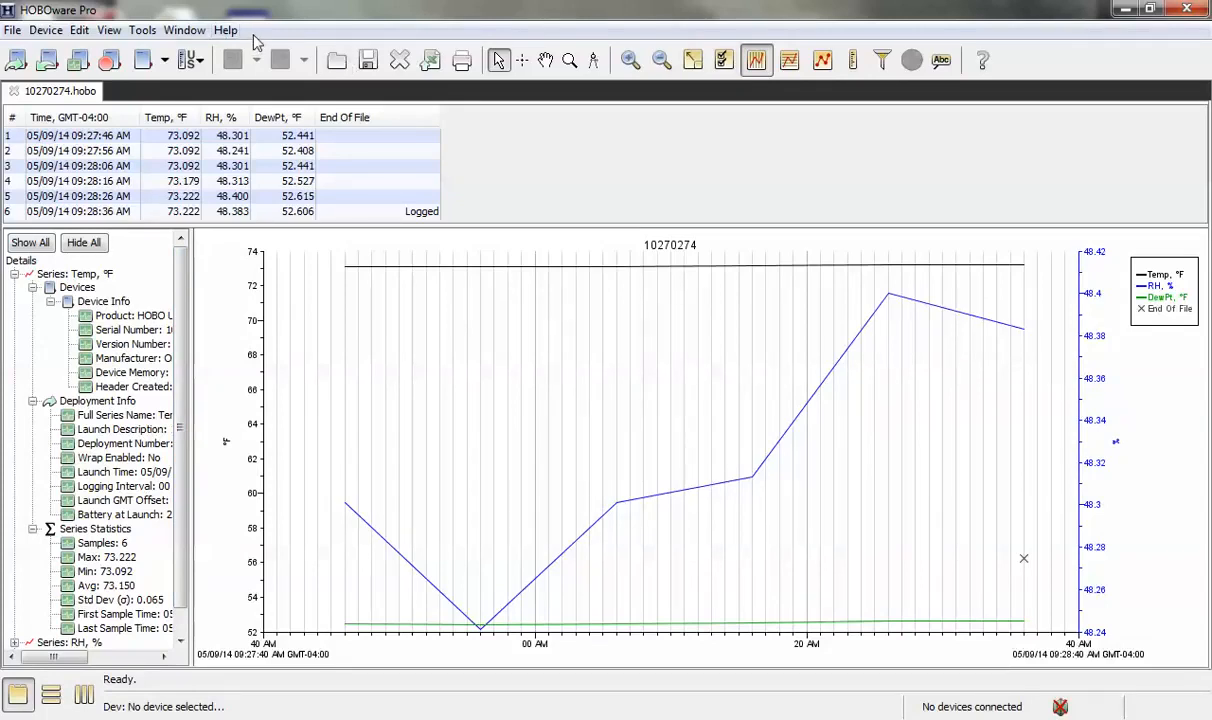